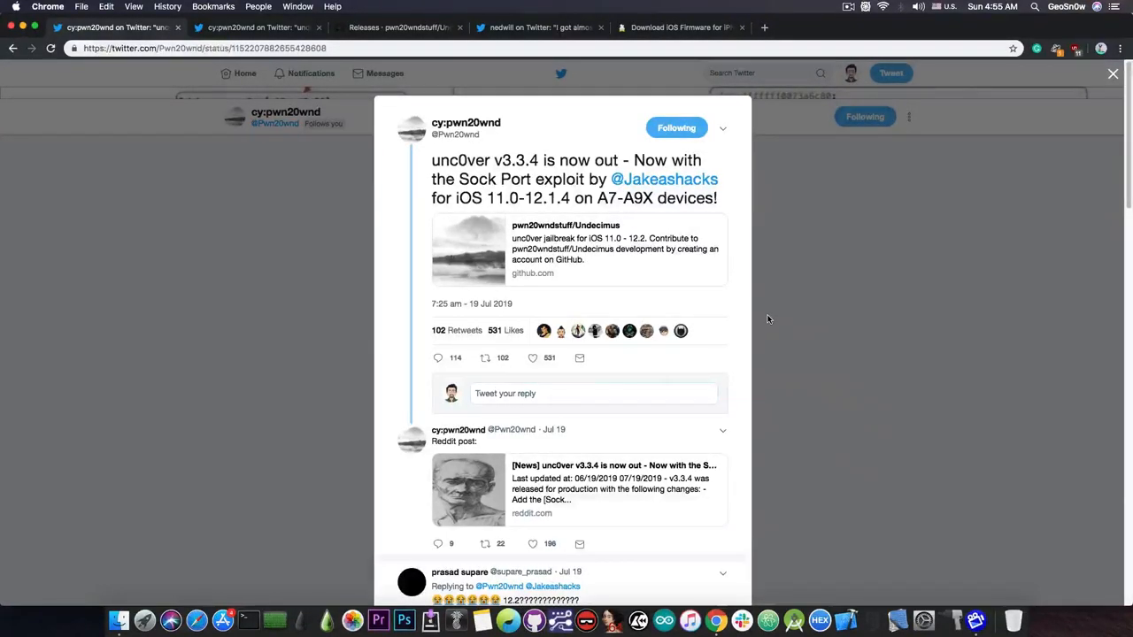
mouse_move(680, 331)
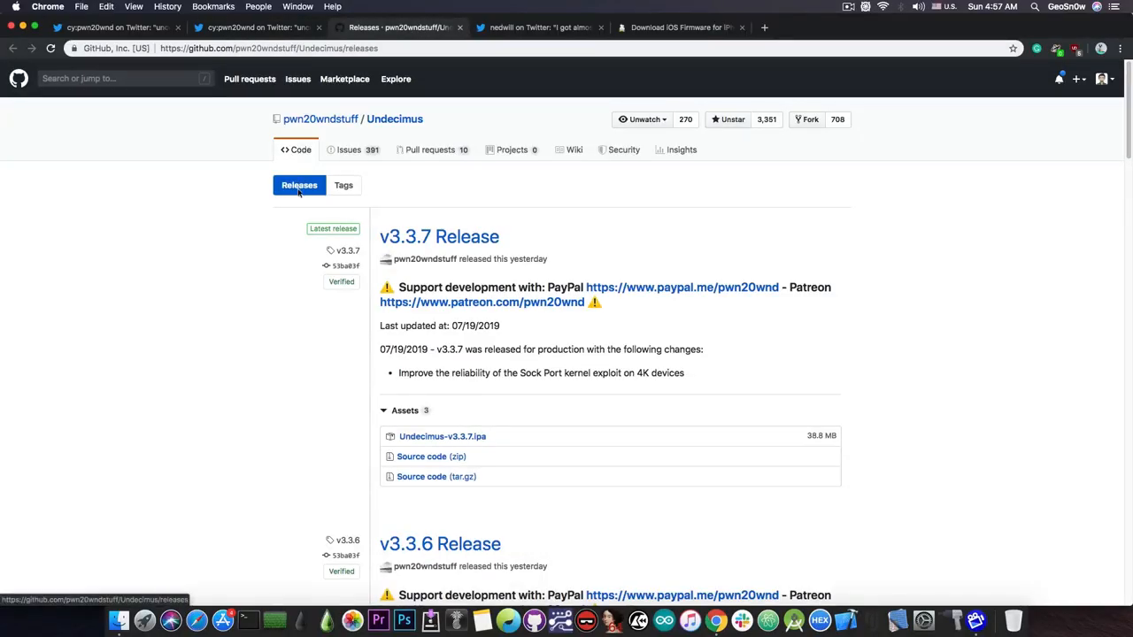
left_click(262, 29)
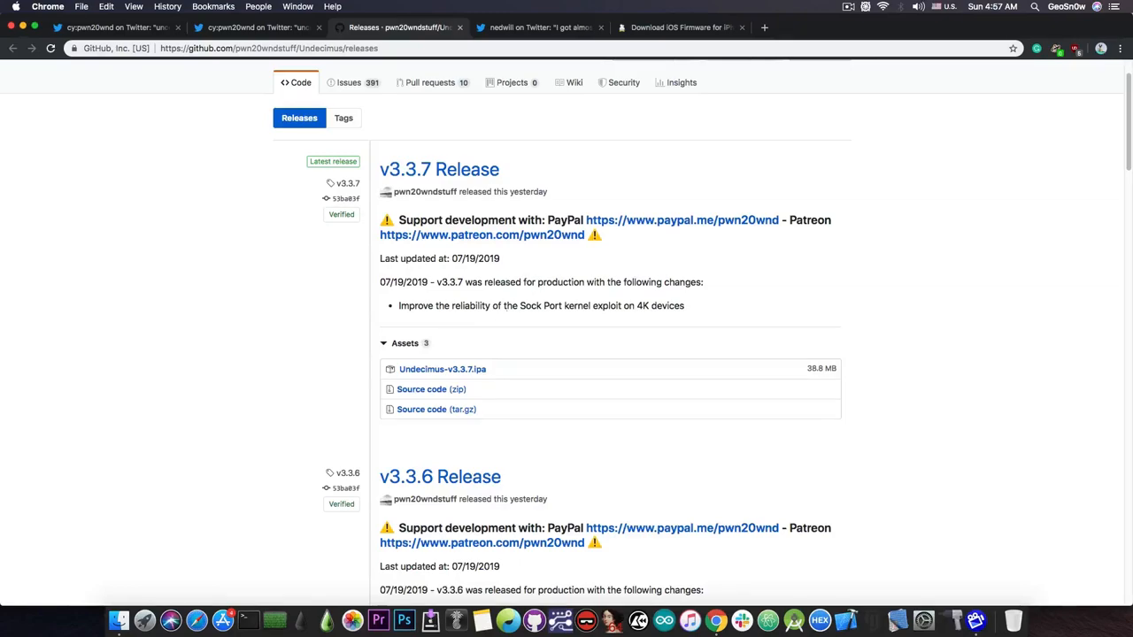
scroll("down", 3)
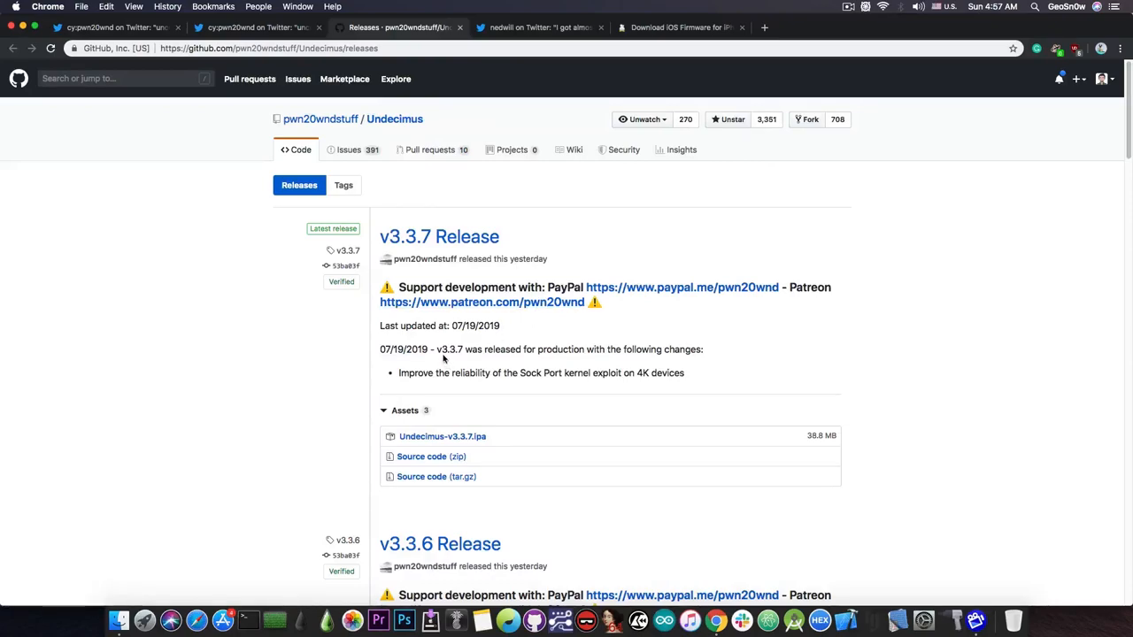
mouse_move(264, 328)
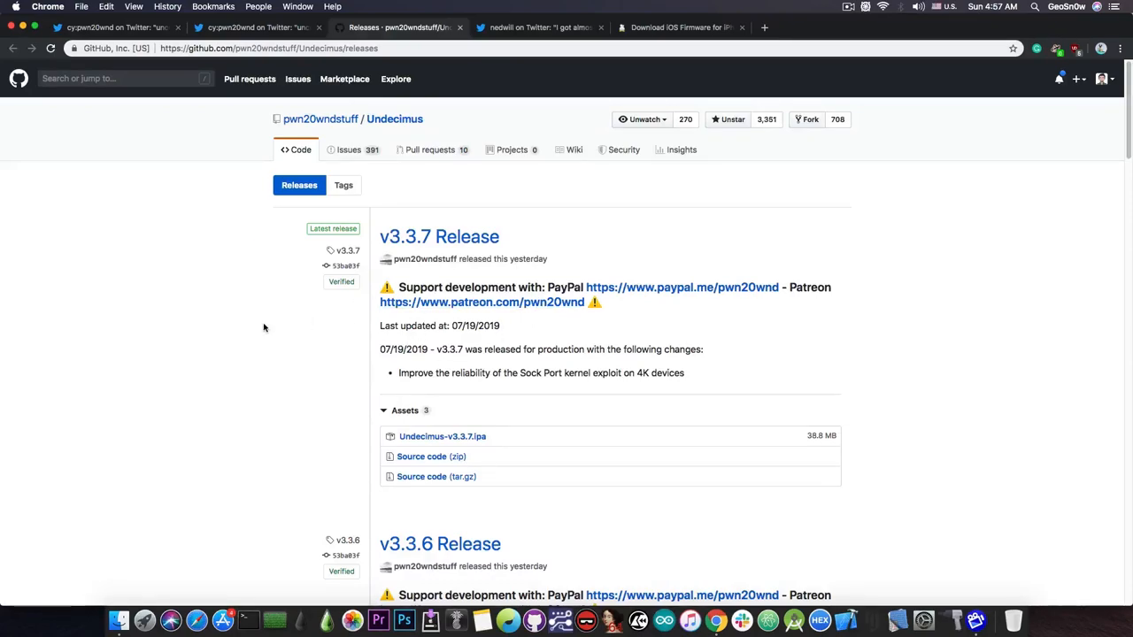
mouse_move(335, 388)
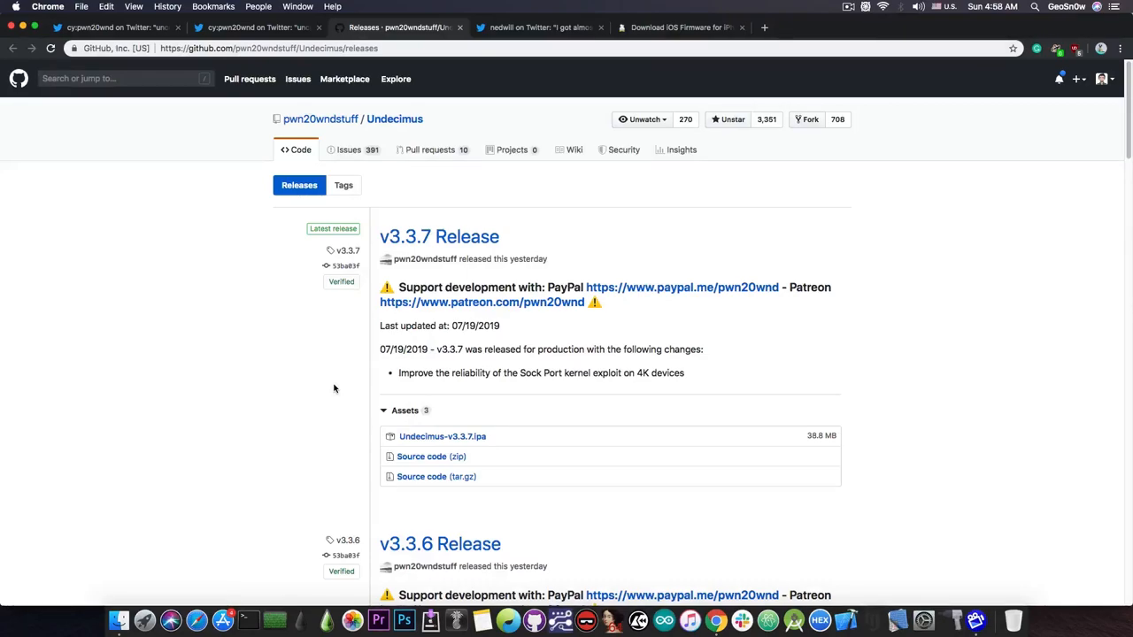
- Scan the v3.3.6 and v3.3.5 Undecimus release notes, then bring up the Sock Puppet iPhone 5s 12.2 reliability tweet
scroll("down", 3)
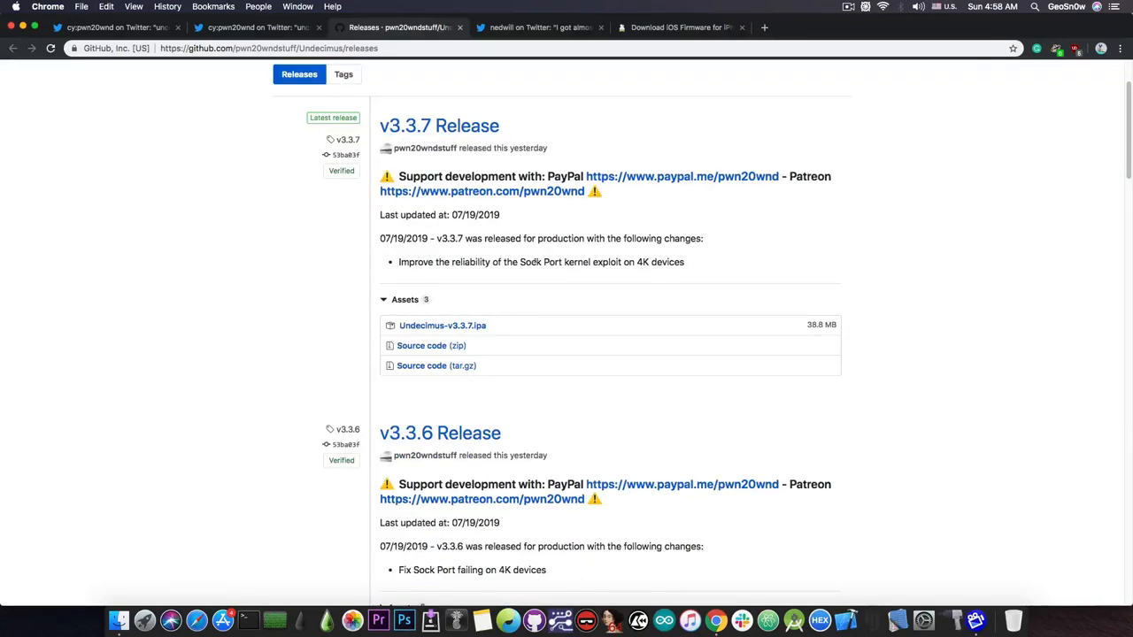
scroll("down", 3)
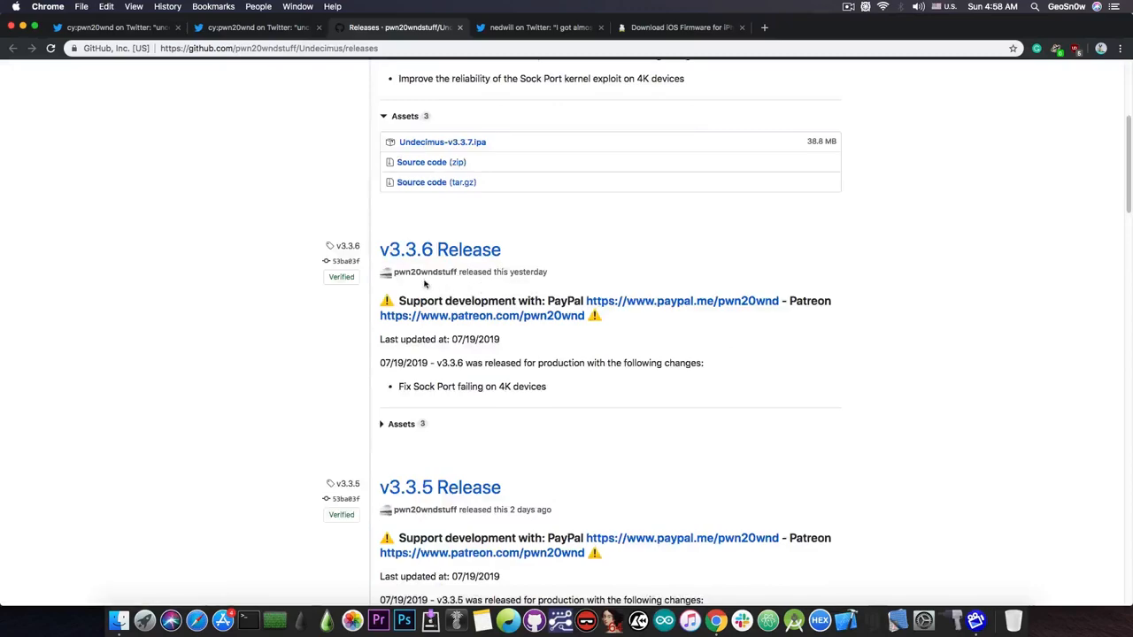
mouse_move(365, 397)
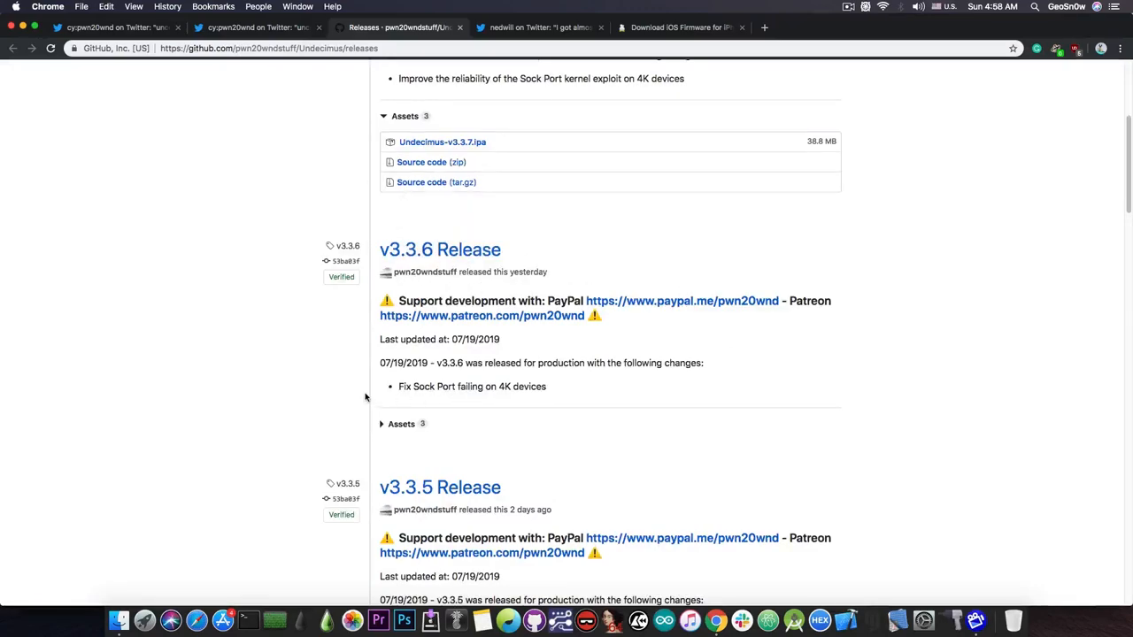
scroll("down", 3)
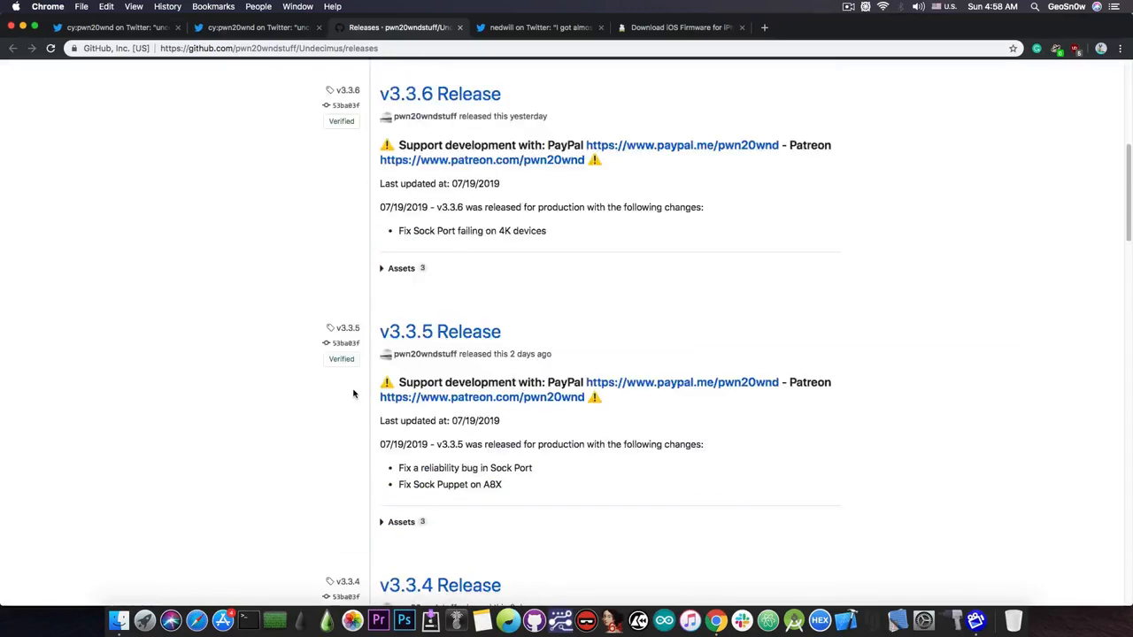
scroll("down", 3)
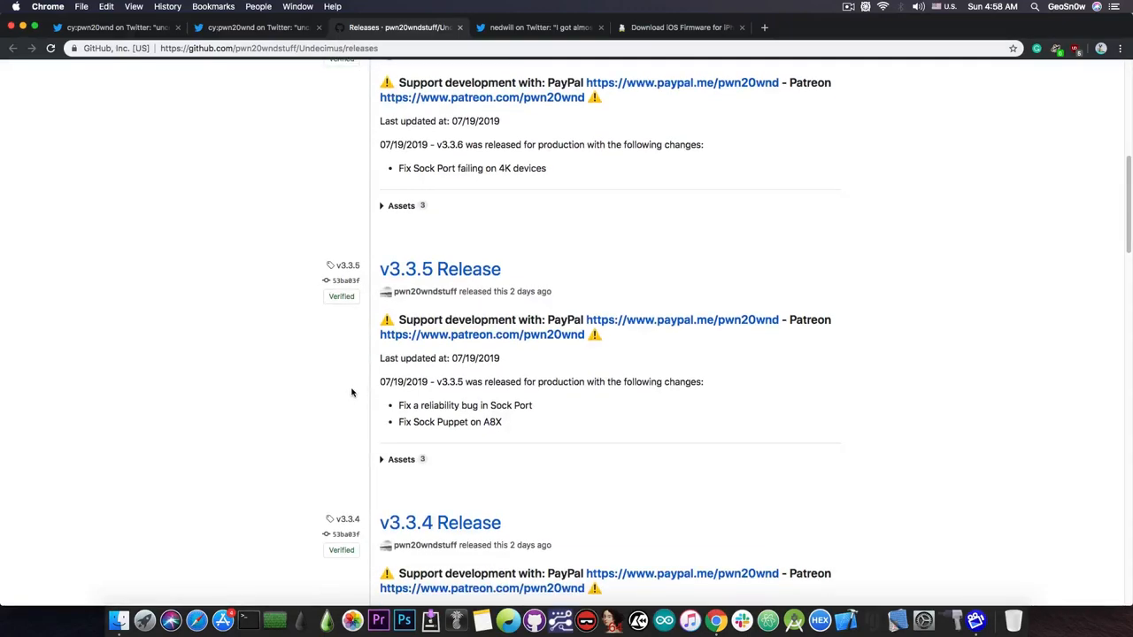
mouse_move(408, 354)
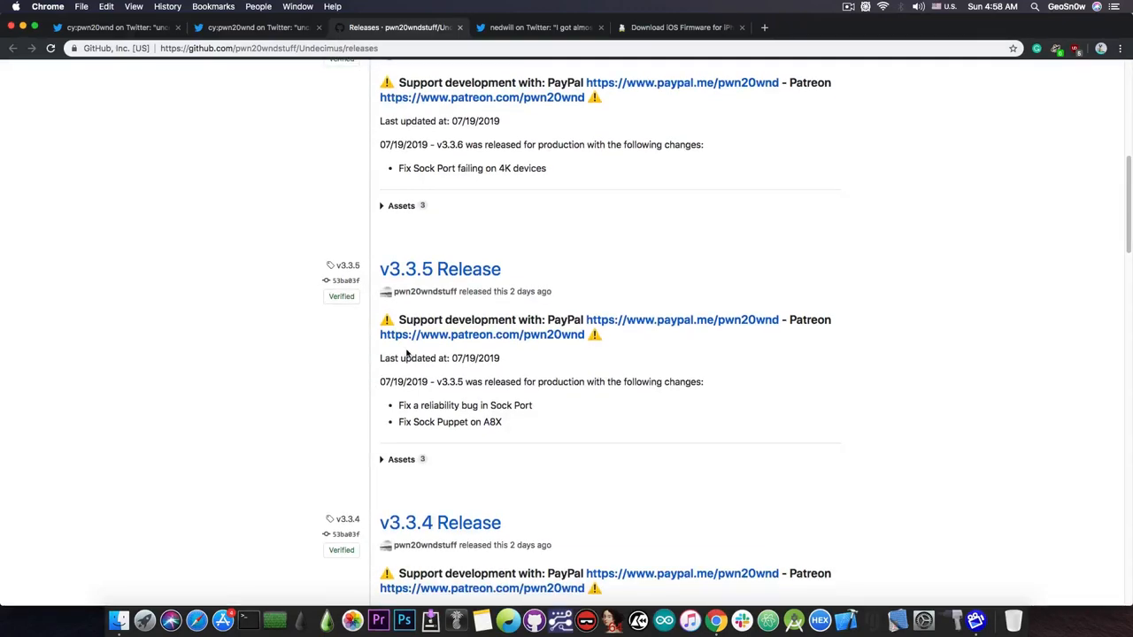
mouse_move(365, 425)
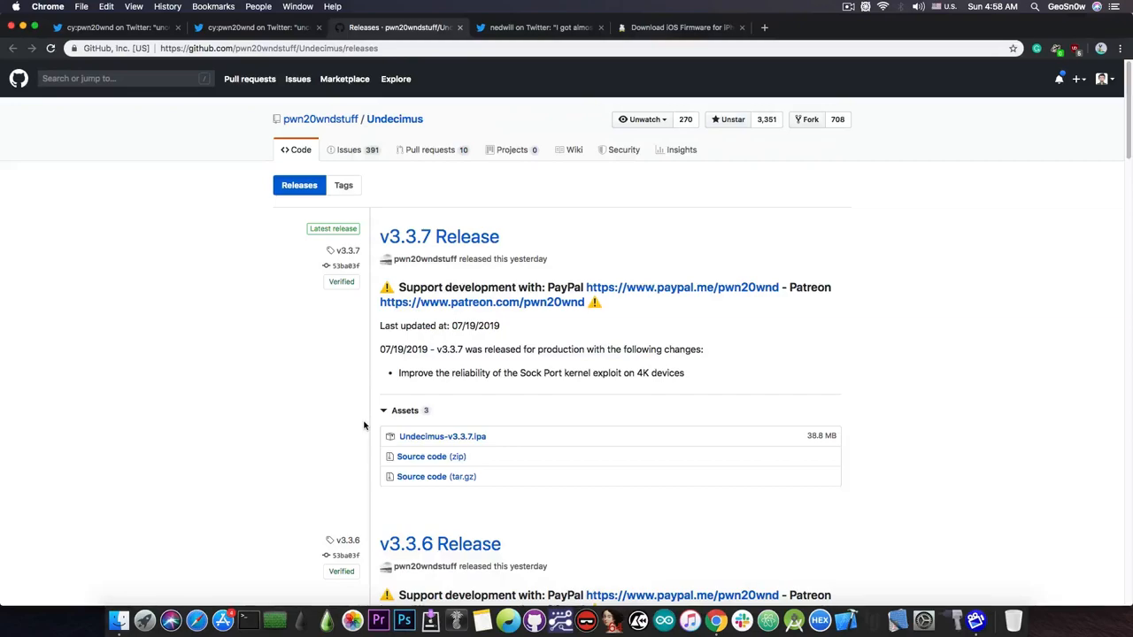
mouse_move(412, 259)
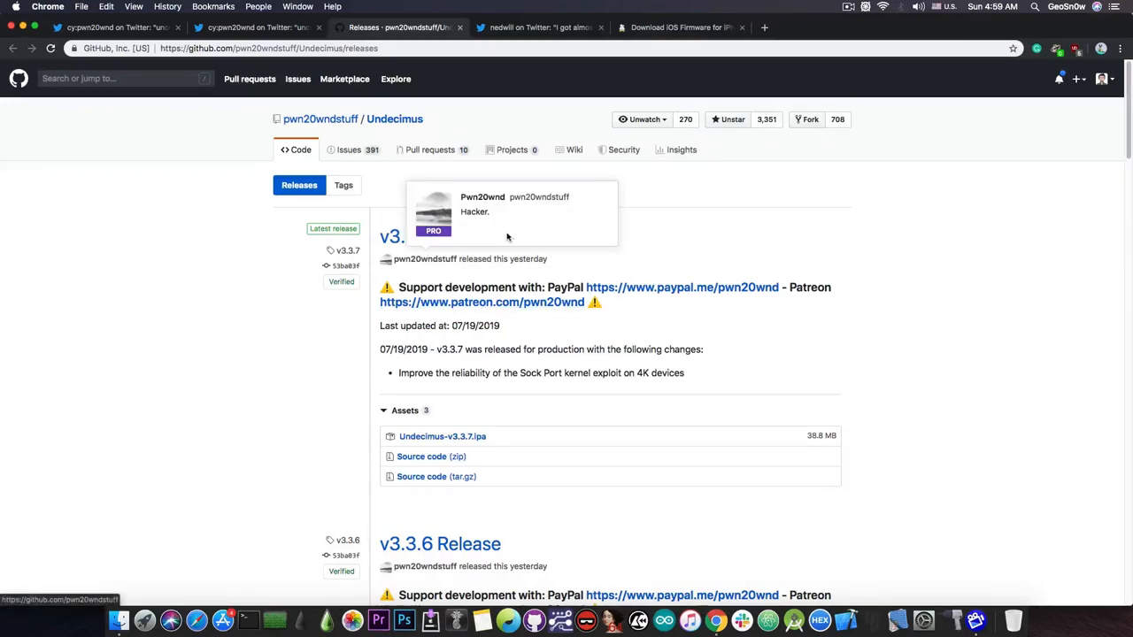
mouse_move(489, 94)
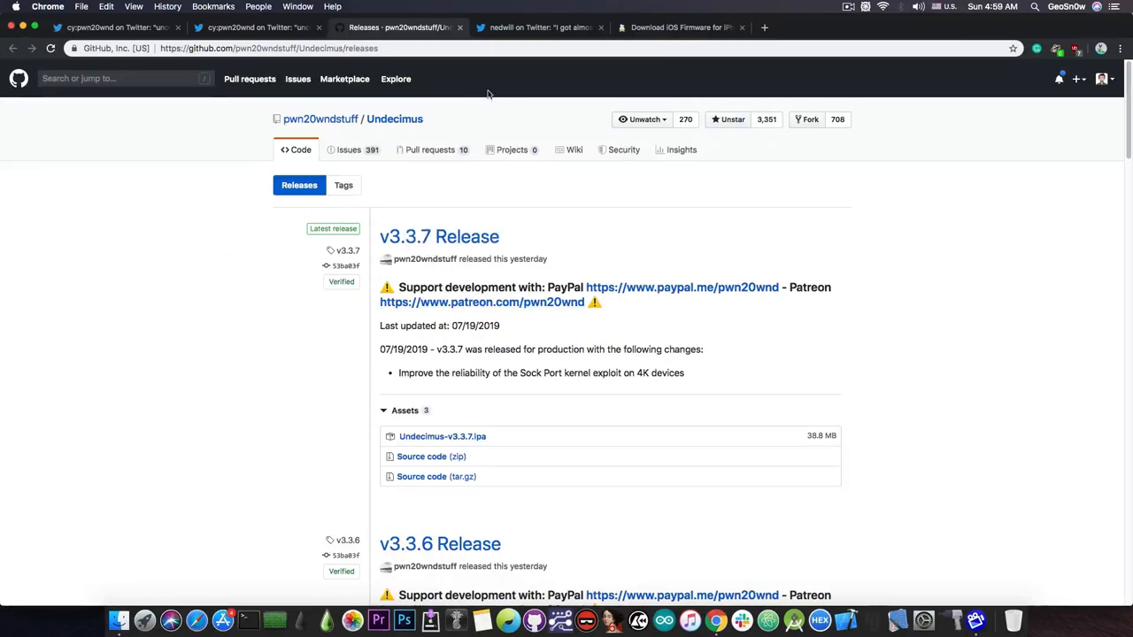
left_click(539, 28)
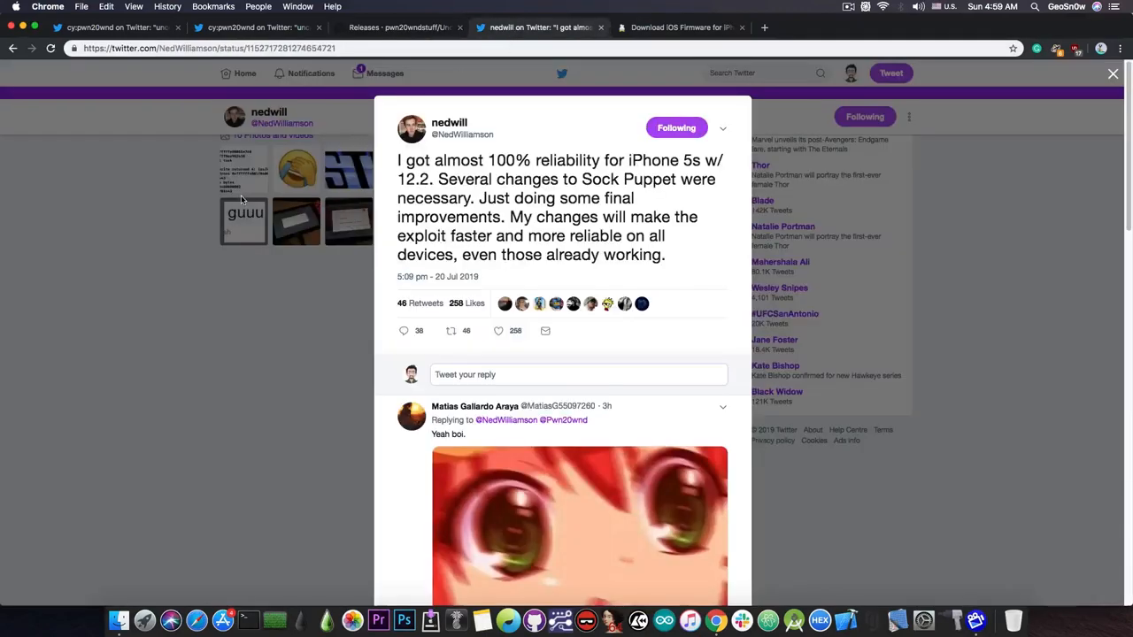